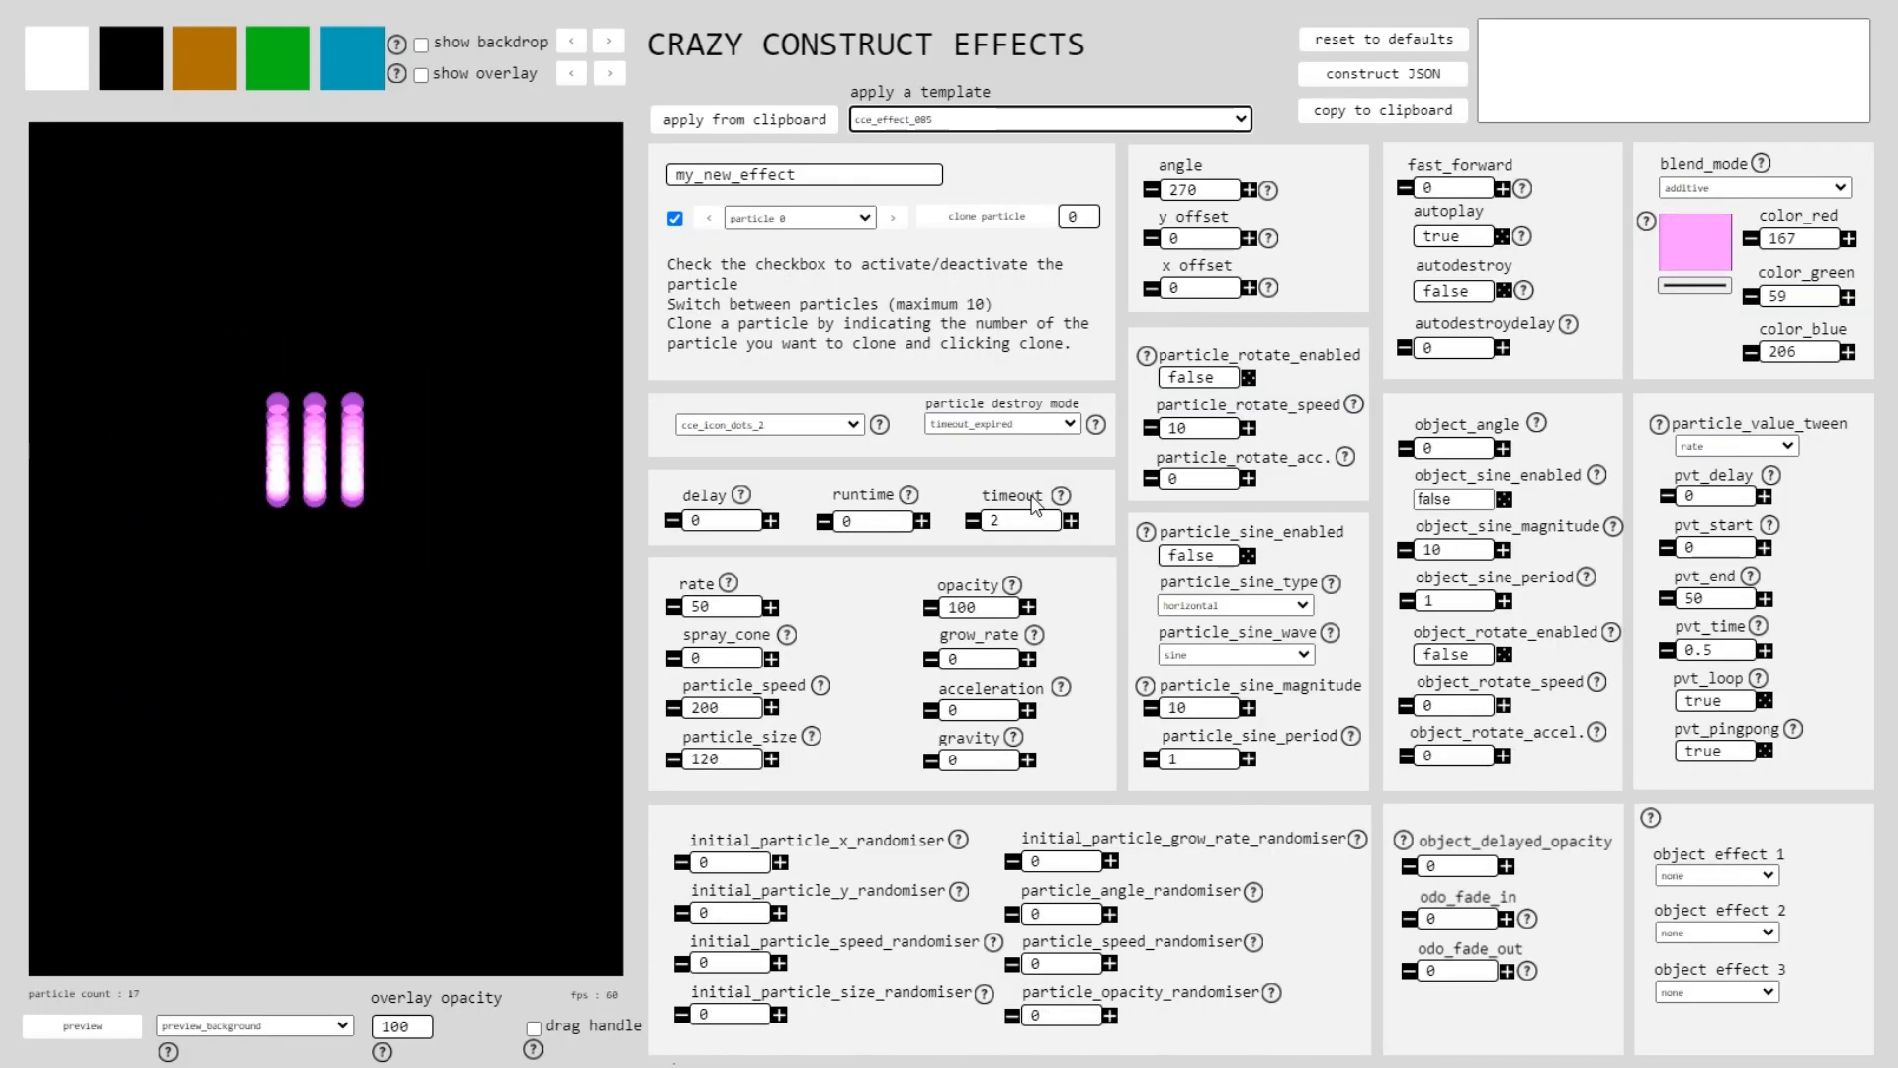
# Preview templates cce_effect_005, cce_effect_035 and cce_effect_019: purple bars, grey smoke, striped trace.
pyautogui.click(1048, 119)
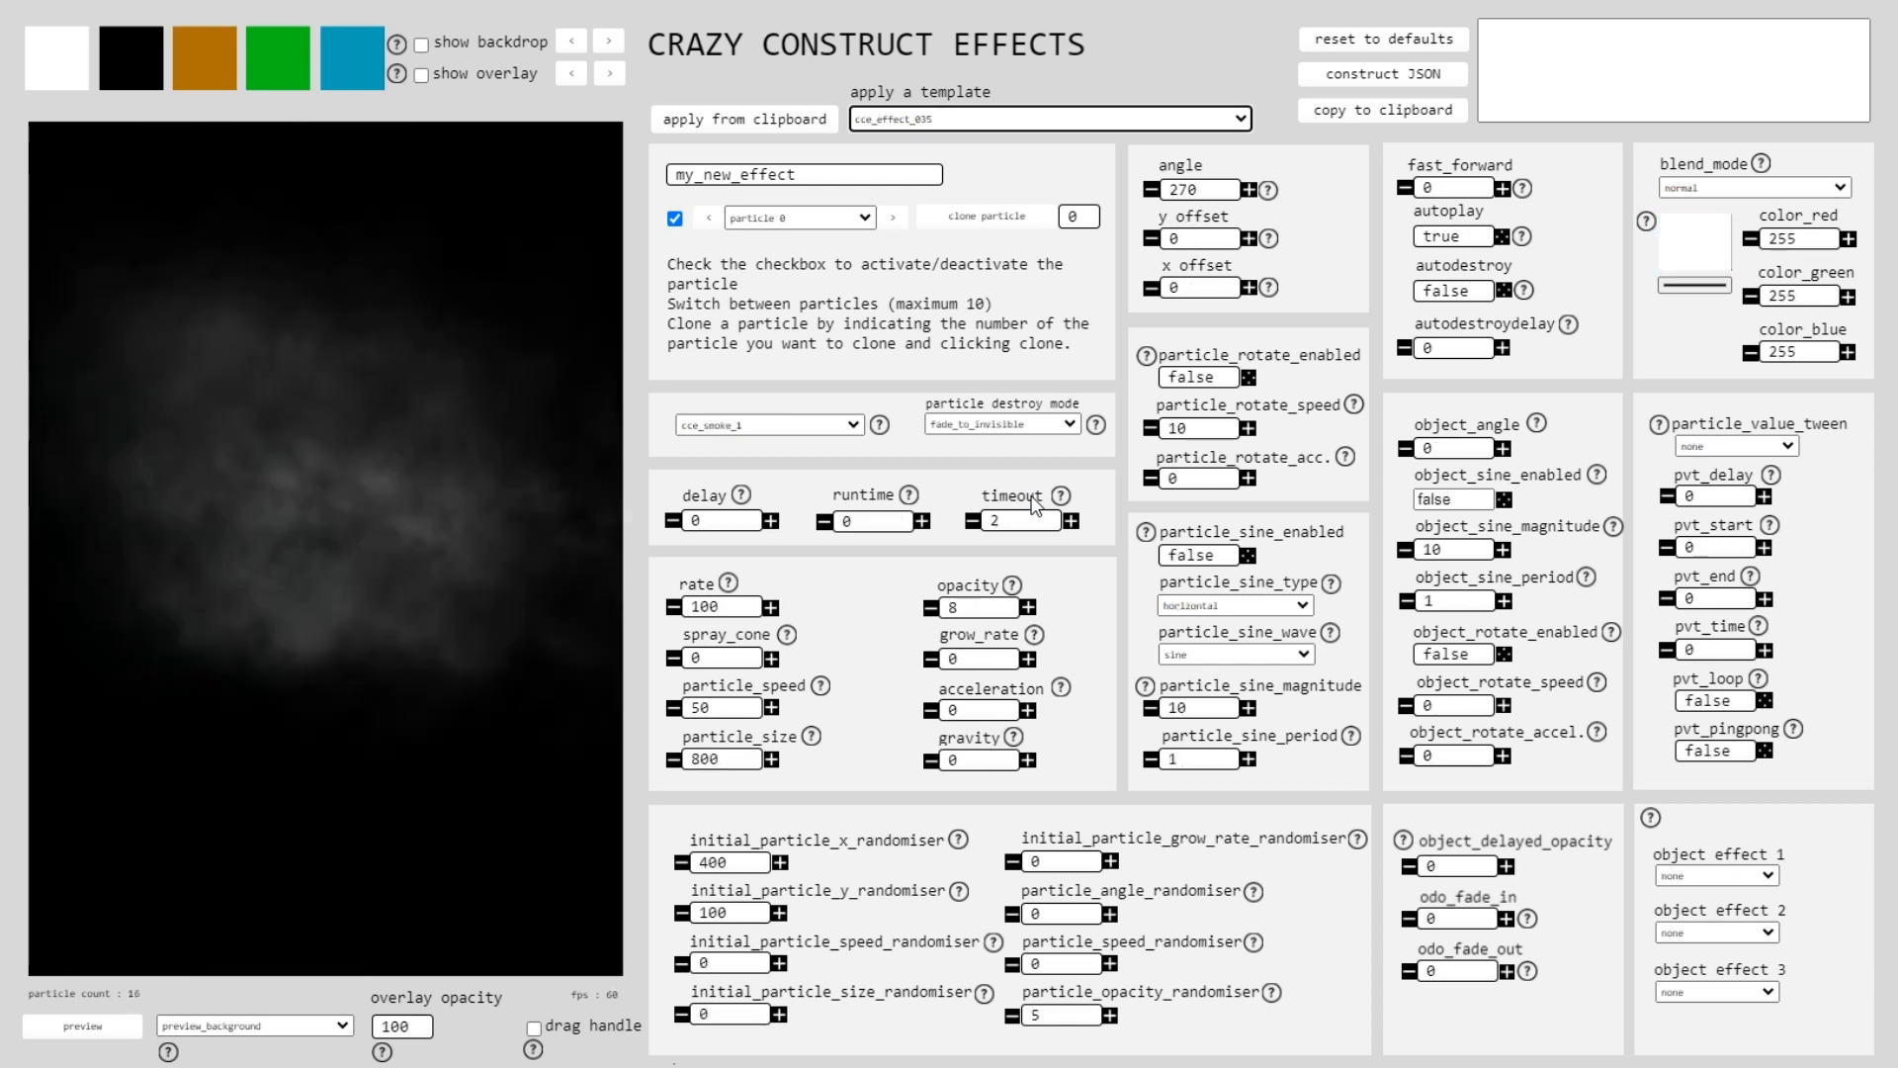
pyautogui.click(1046, 119)
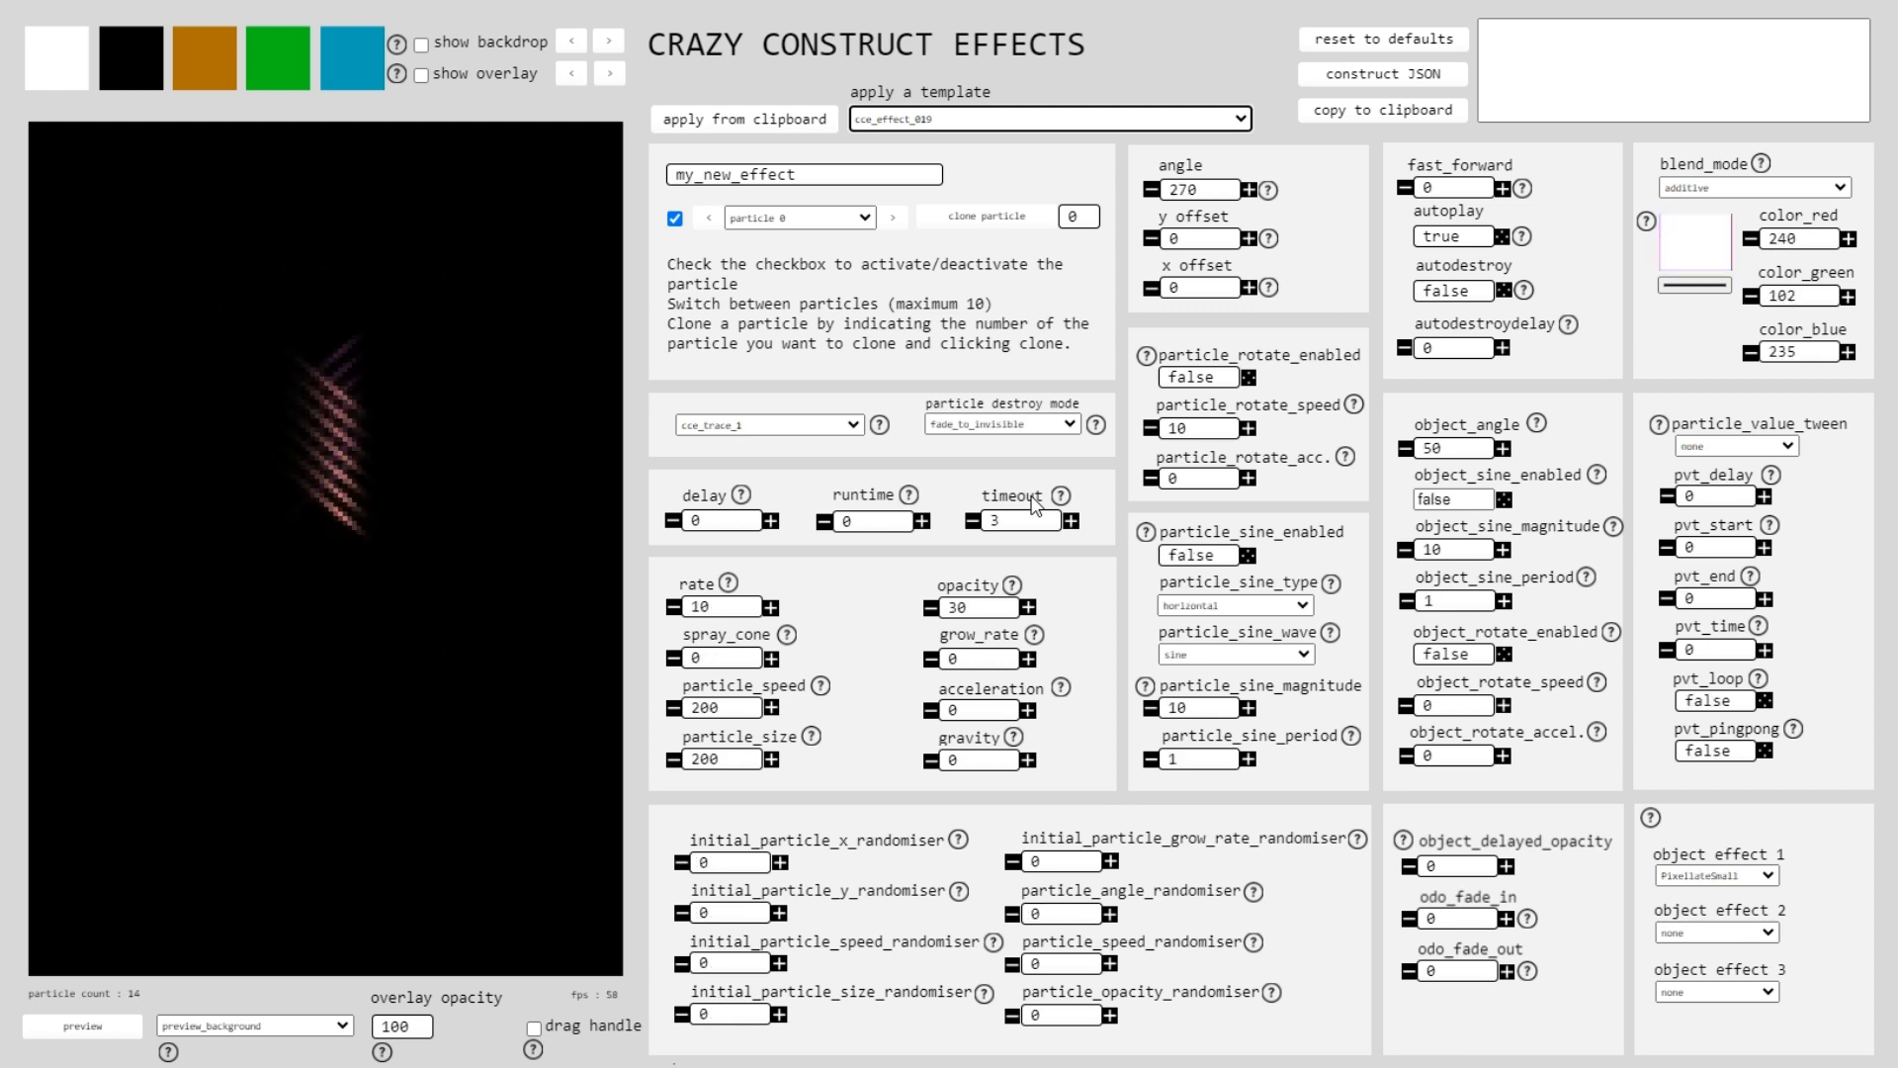
pyautogui.click(1048, 118)
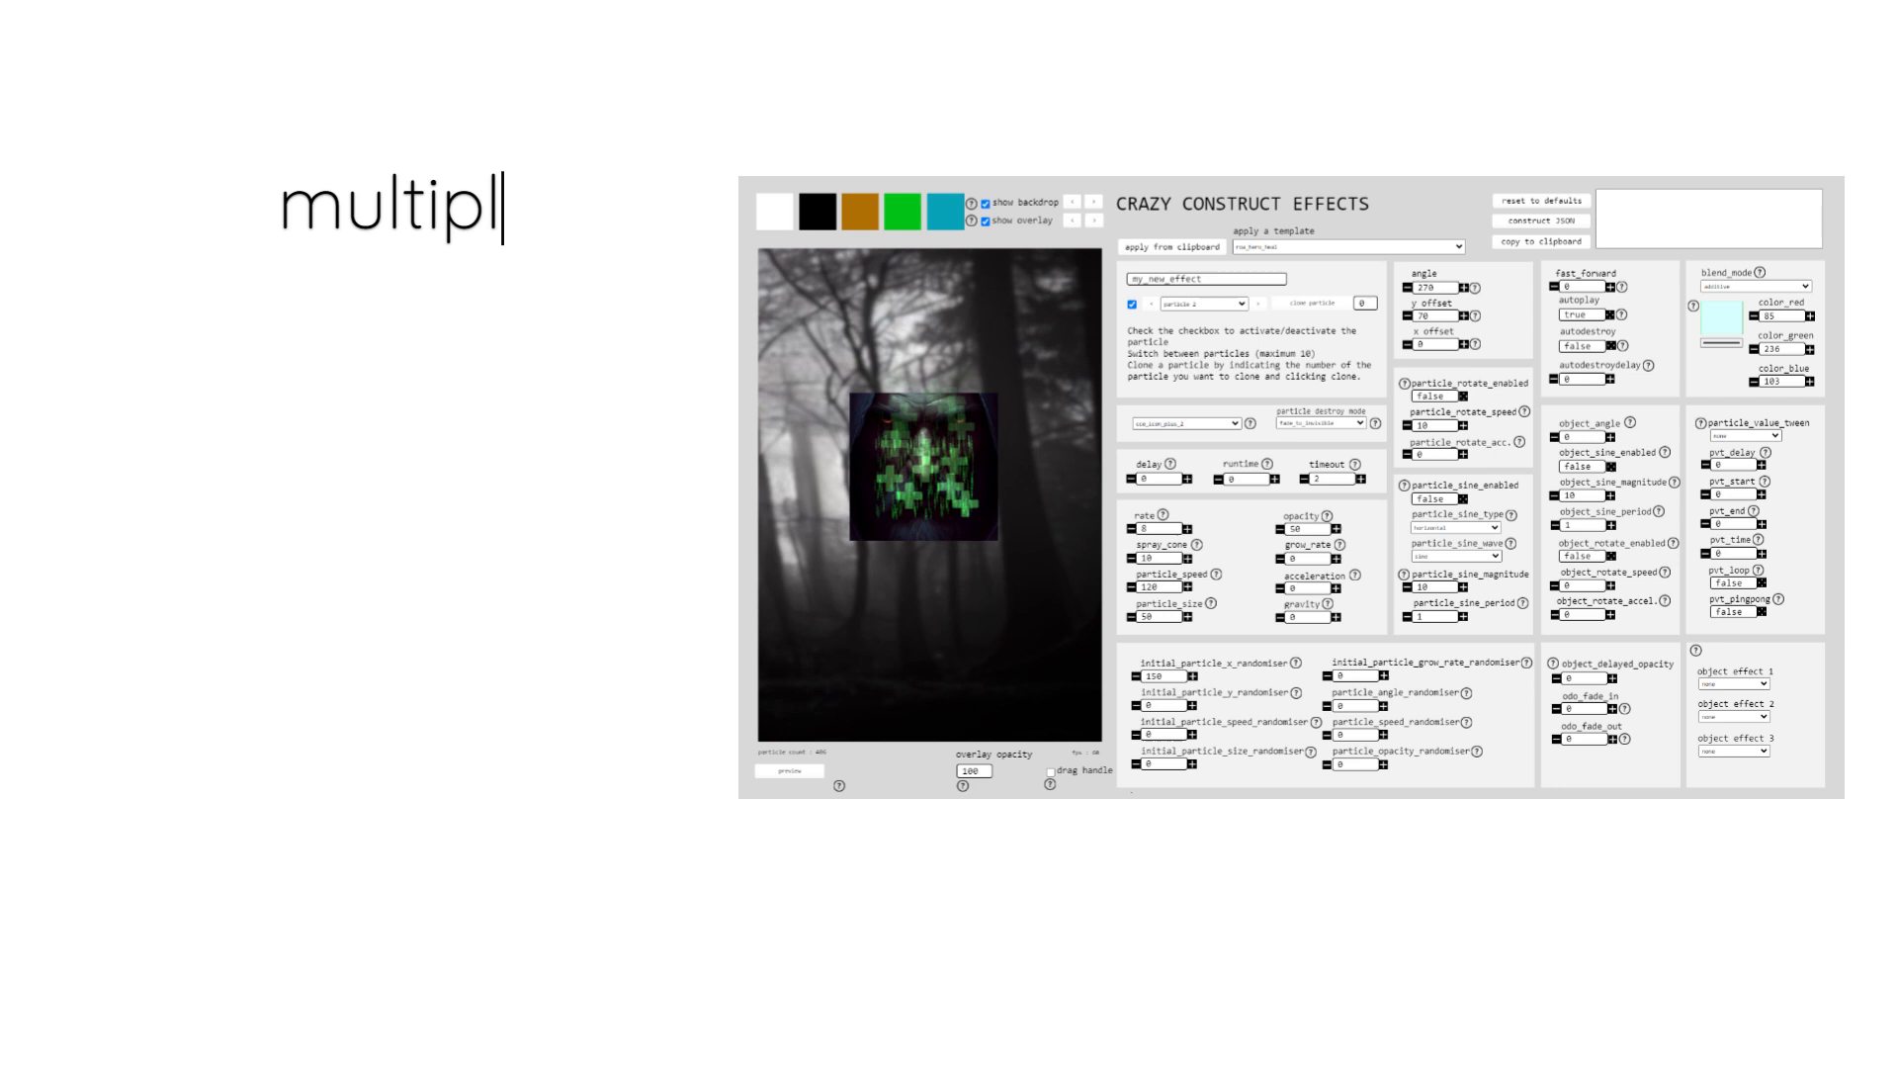
# Add CCECreateEffectByName actions for cce_effect_062 at xoffset 0, -200 and 200.
pyautogui.write('movement')
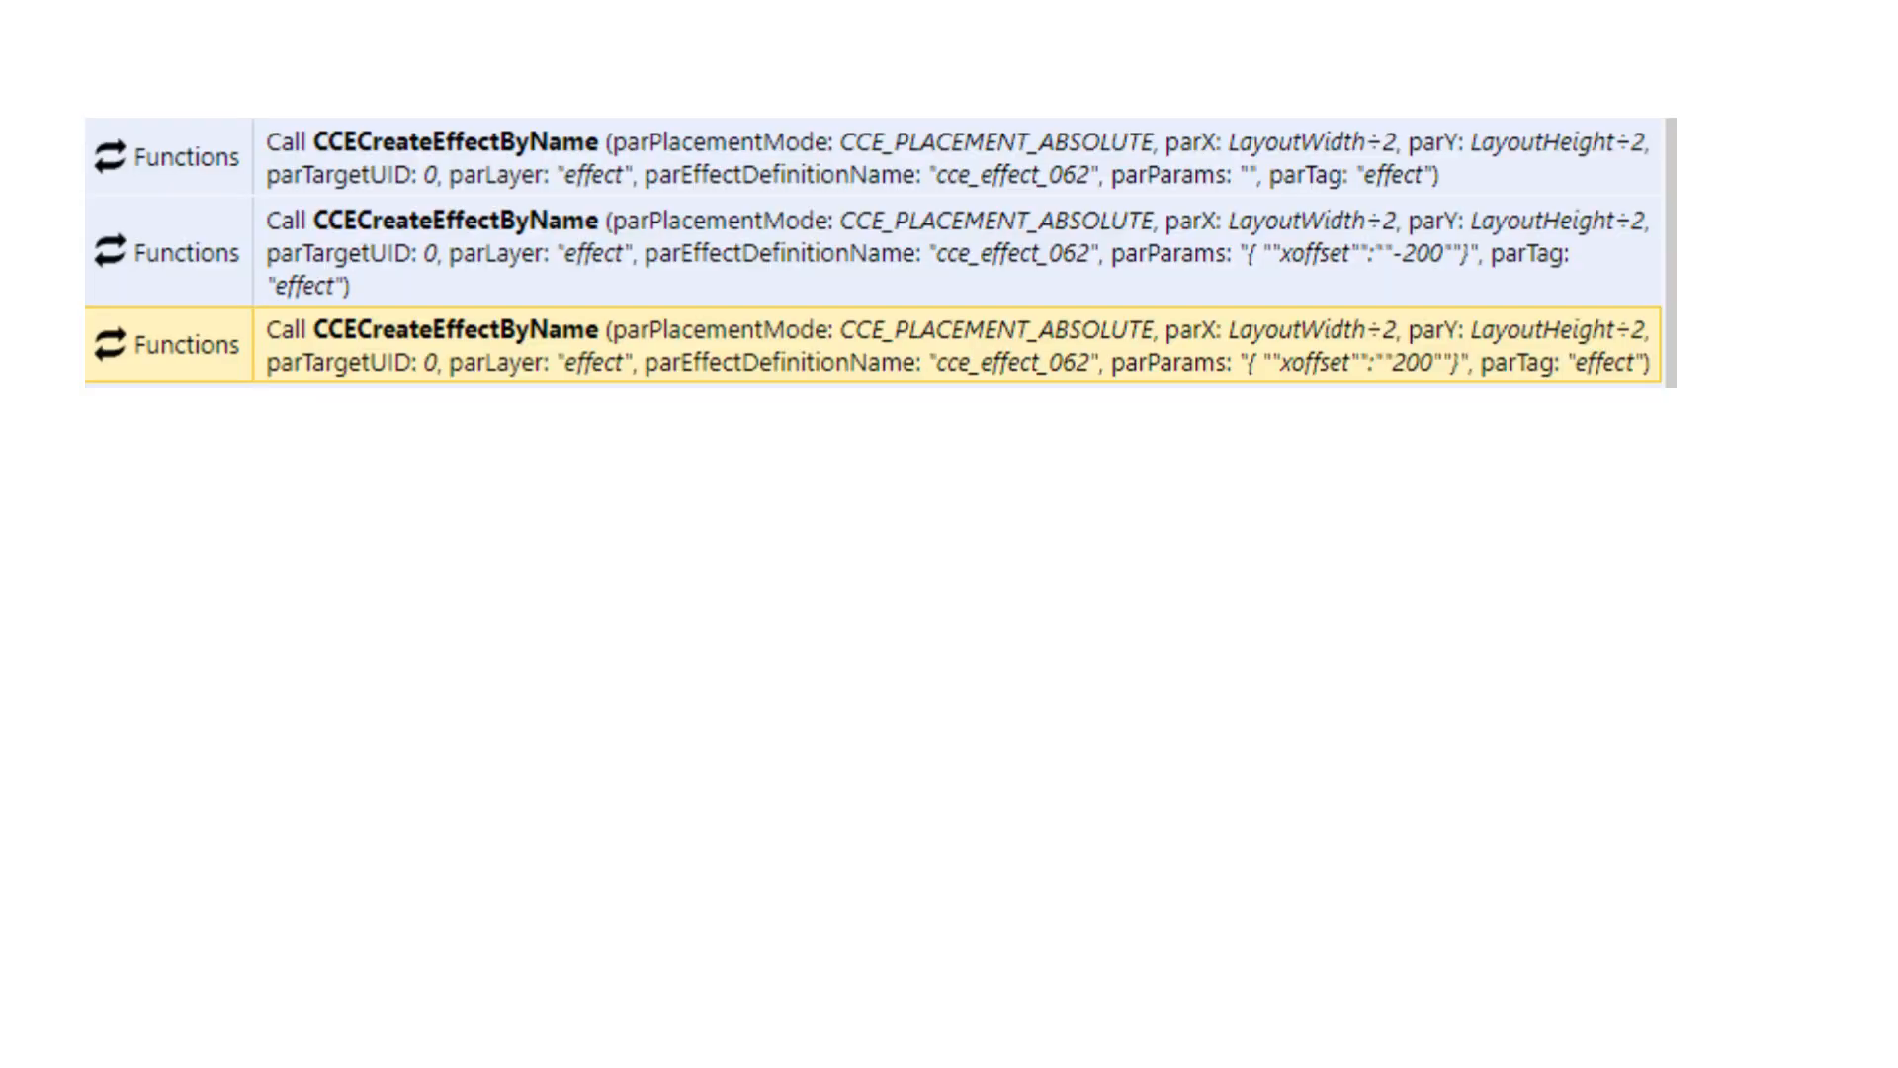
pyautogui.doubleClick(847, 347)
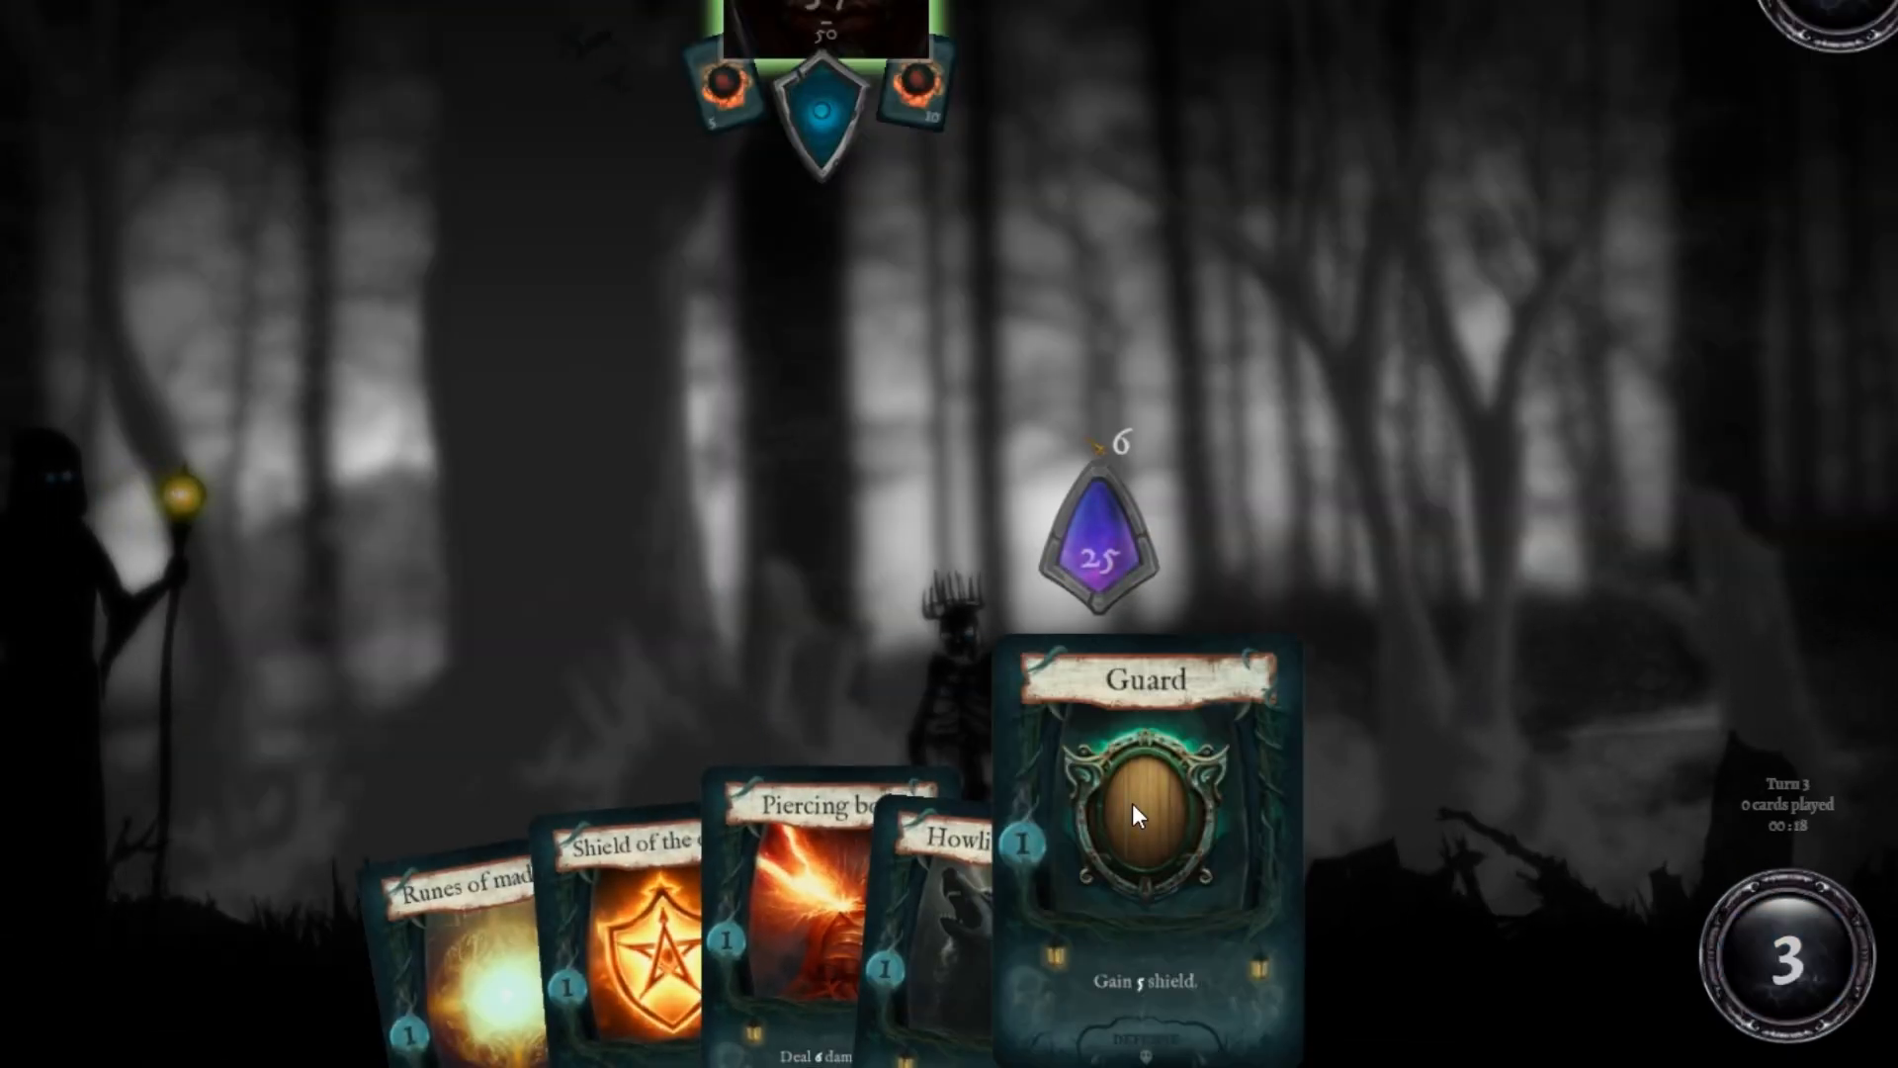
# Preview cce_effect_004's red dotted burst, then cce_effect_037's cyan trail.
pyautogui.click(1143, 811)
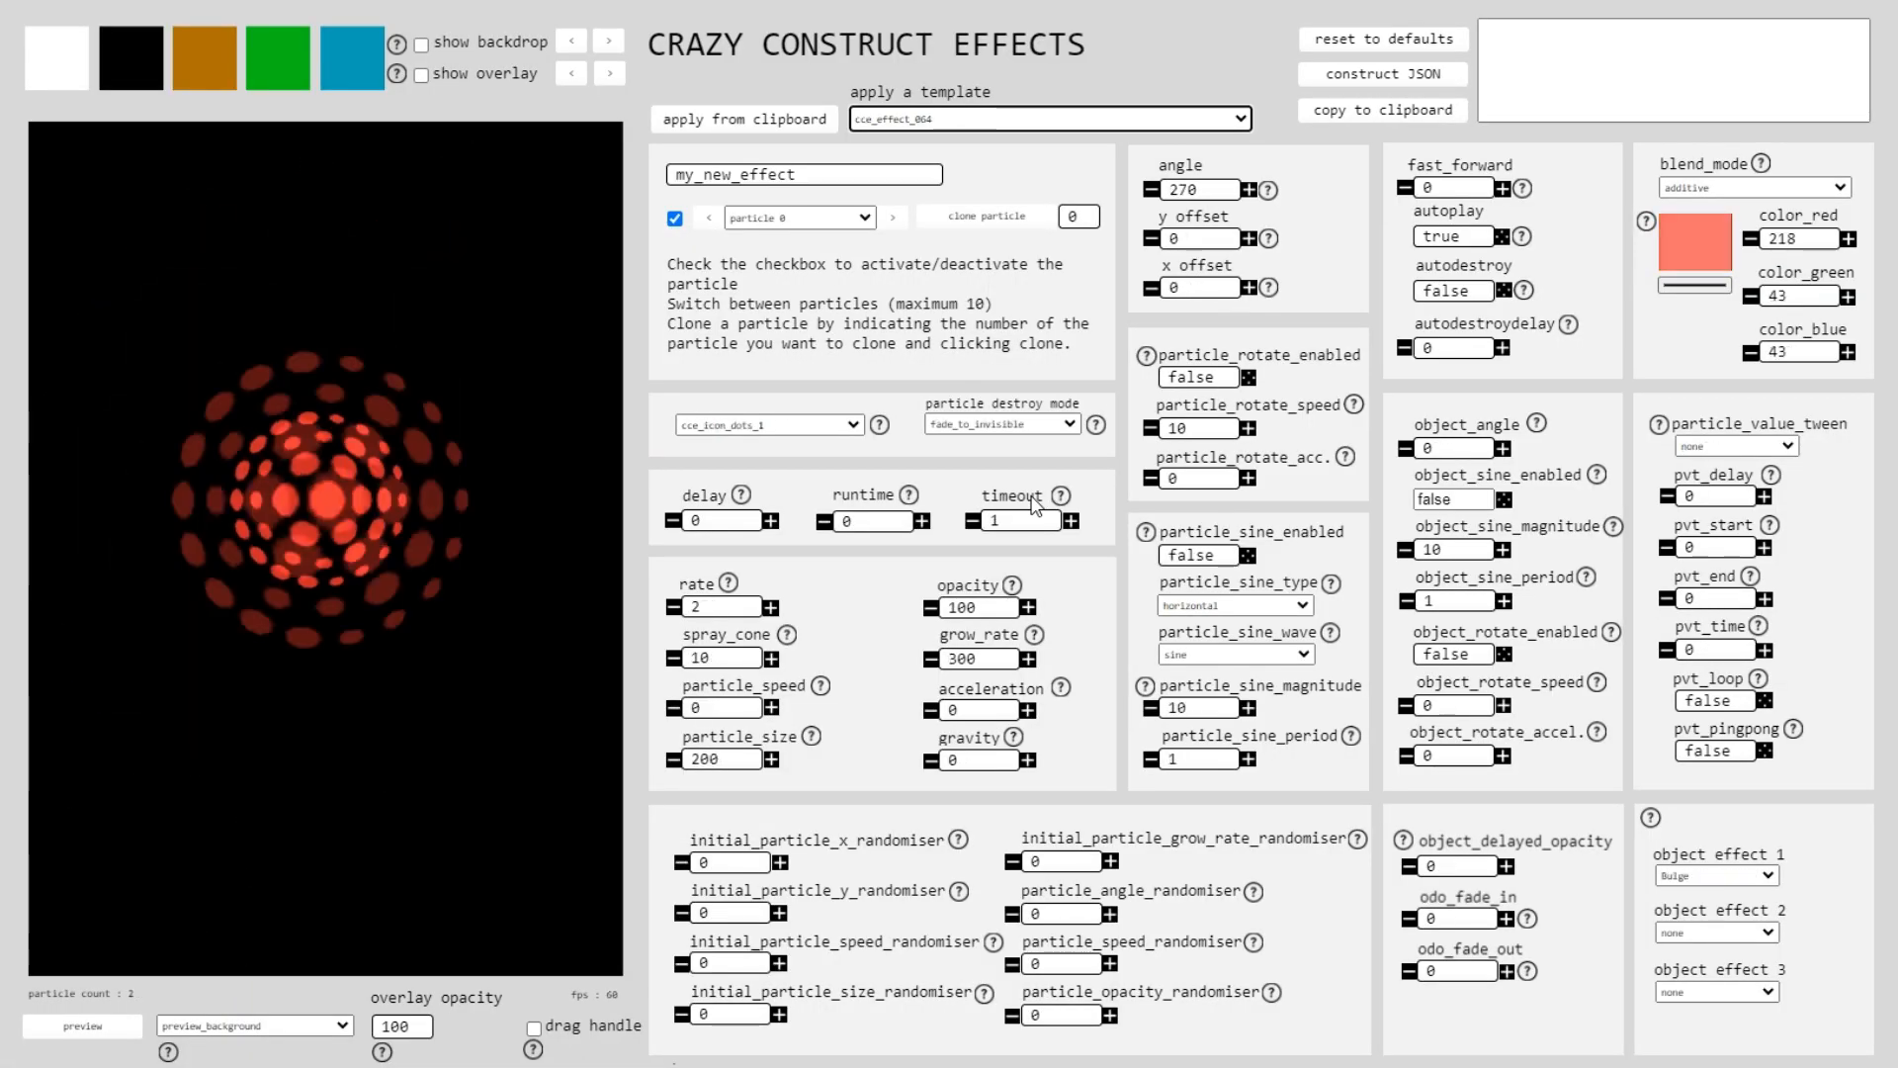
pyautogui.click(1047, 118)
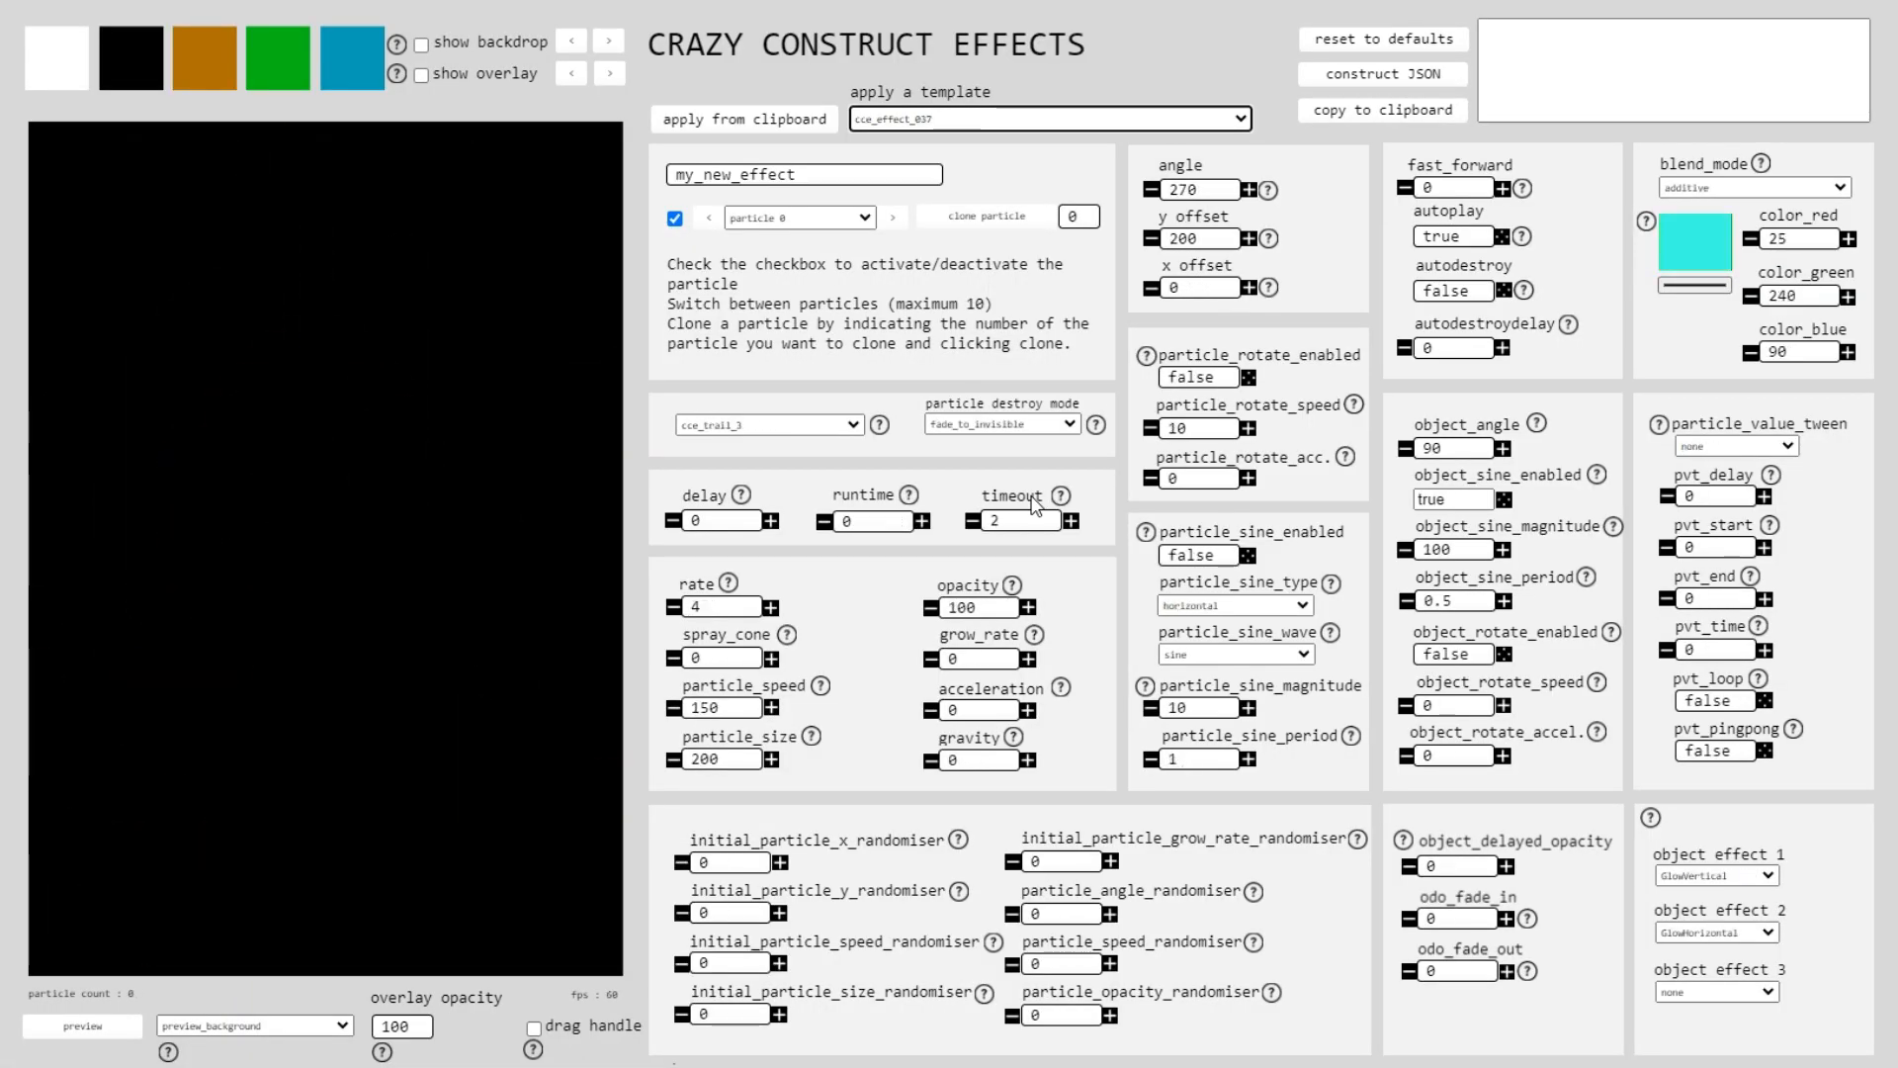